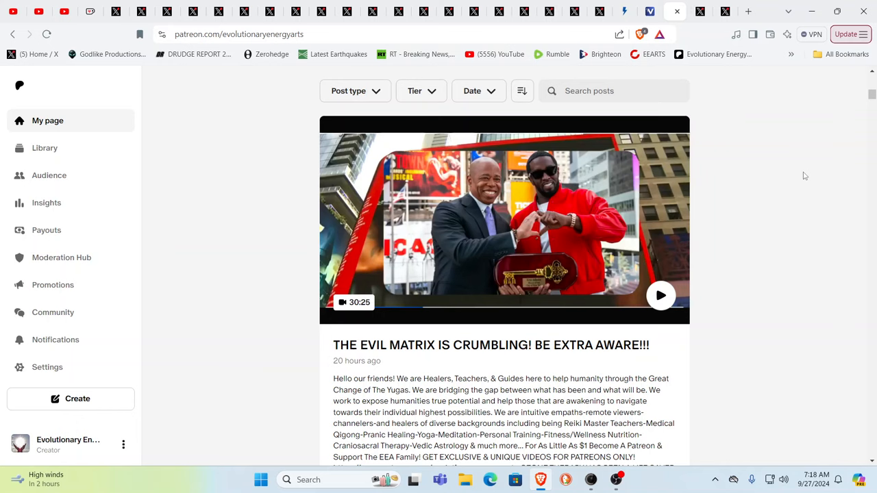
{"action": "mouse_move", "coordinate": [799, 126]}
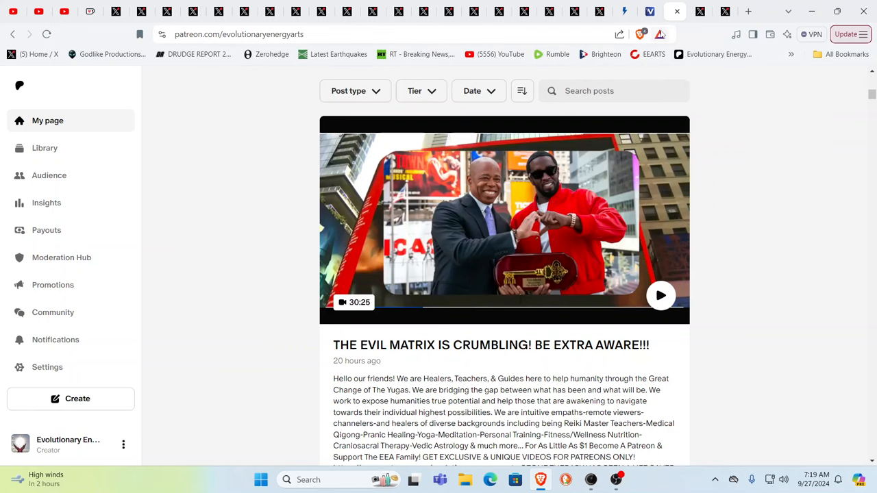
{"action": "mouse_move", "coordinate": [649, 11]}
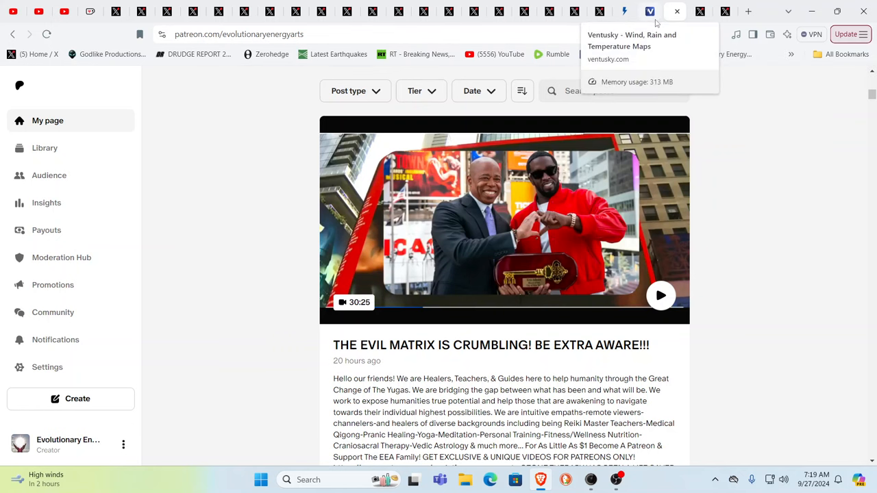
- Switch to the Ventusky tab showing Helene's wind gusts over Georgia and the Carolinas
{"action": "left_click", "coordinate": [649, 11]}
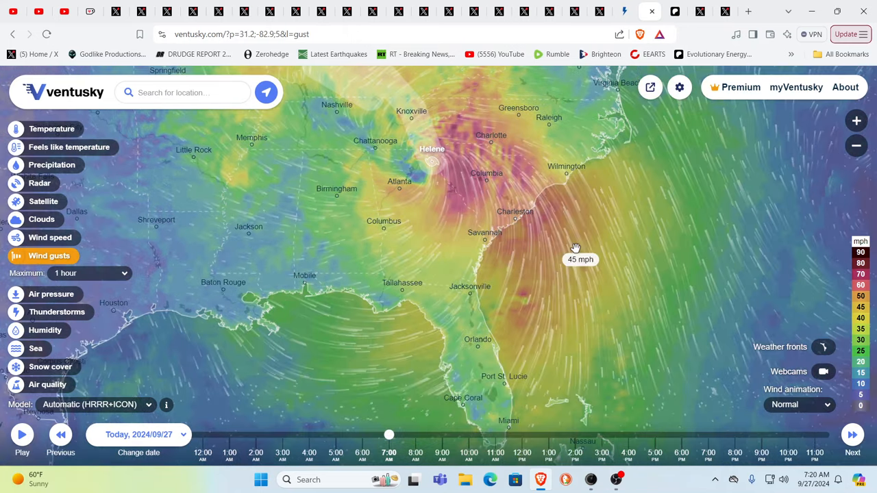
{"action": "mouse_move", "coordinate": [496, 394]}
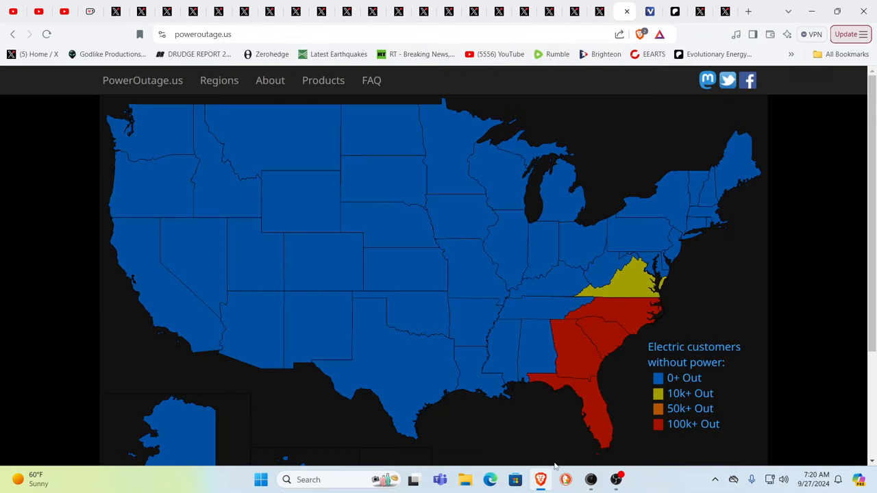
{"action": "mouse_move", "coordinate": [588, 403]}
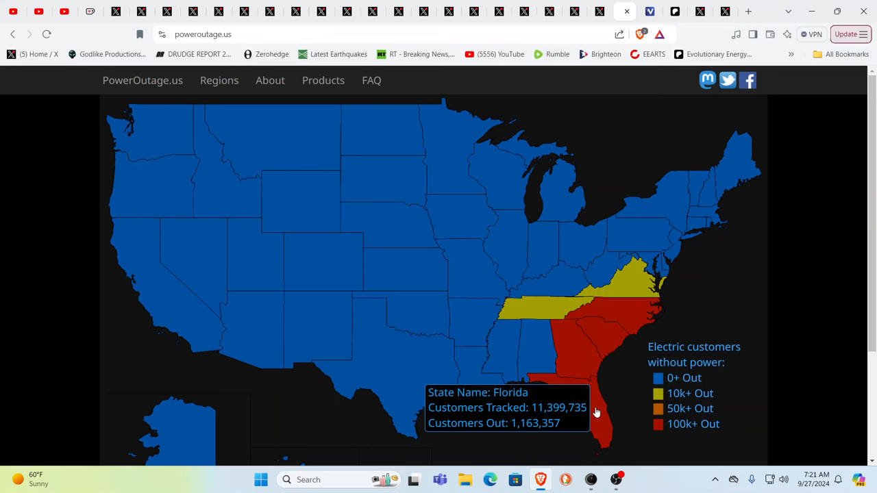
{"action": "mouse_move", "coordinate": [574, 348]}
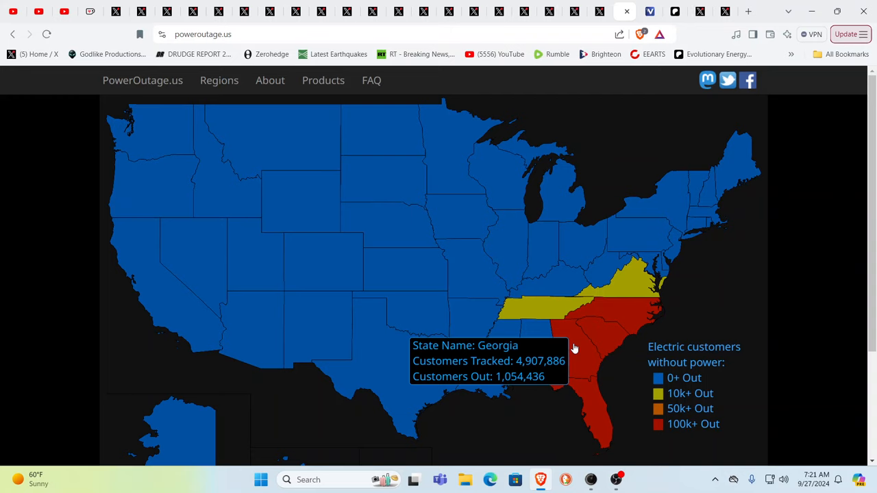
{"action": "mouse_move", "coordinate": [610, 340]}
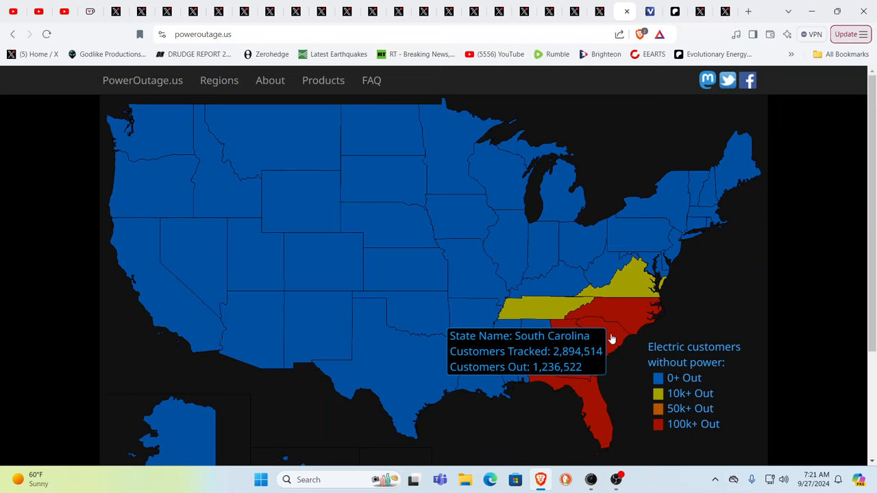
{"action": "mouse_move", "coordinate": [620, 310]}
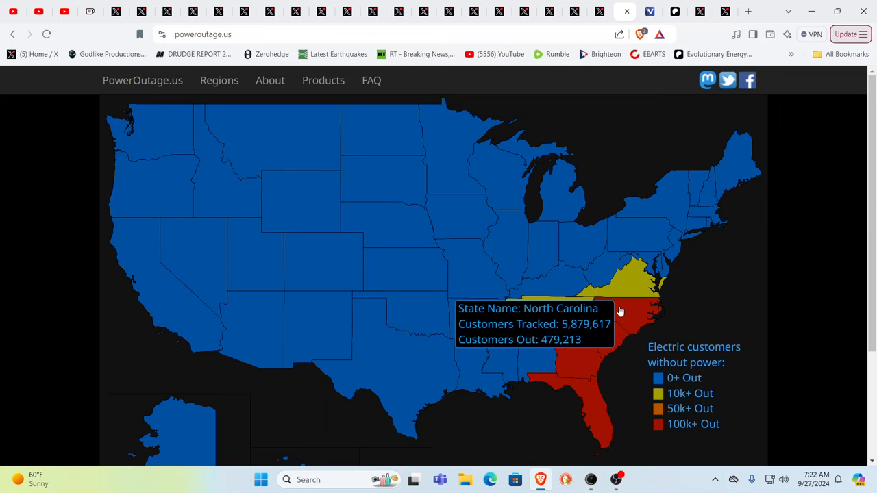
{"action": "mouse_move", "coordinate": [537, 309]}
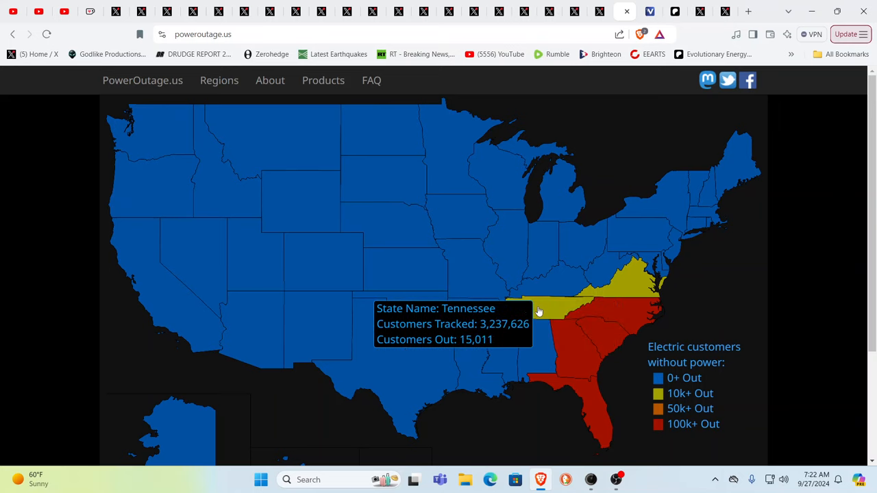
{"action": "mouse_move", "coordinate": [630, 287]}
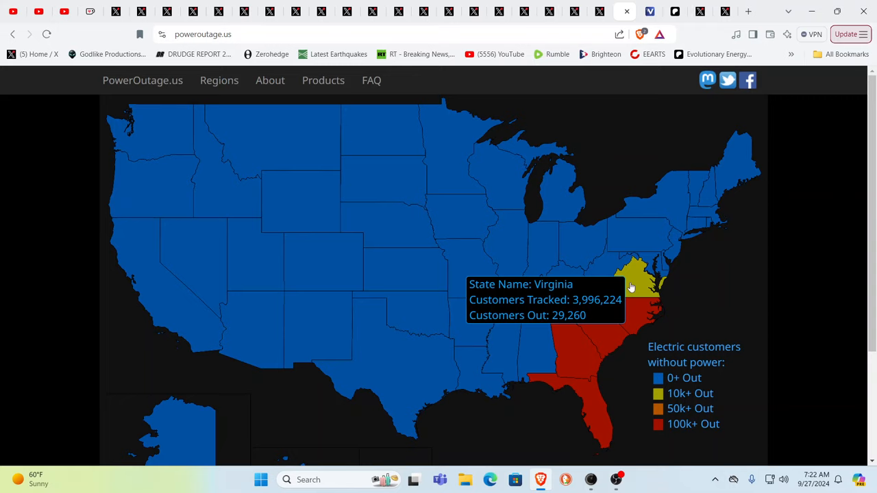
{"action": "mouse_move", "coordinate": [600, 214]}
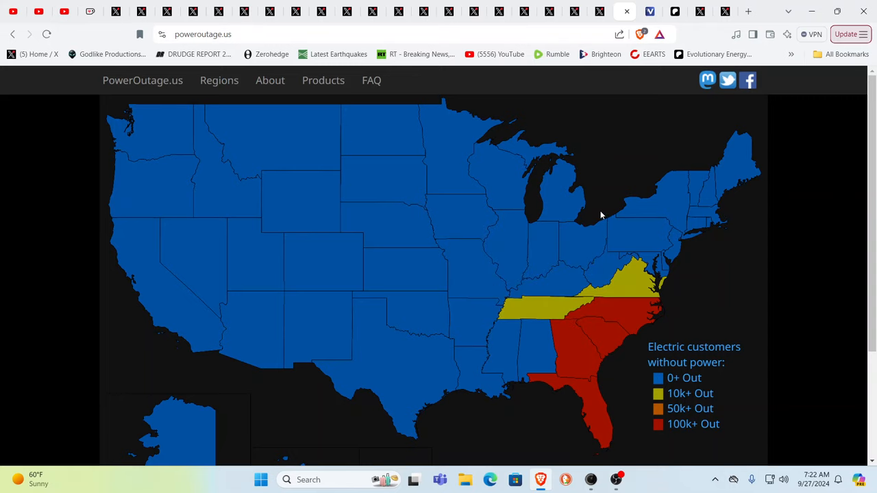
{"action": "mouse_move", "coordinate": [606, 16]}
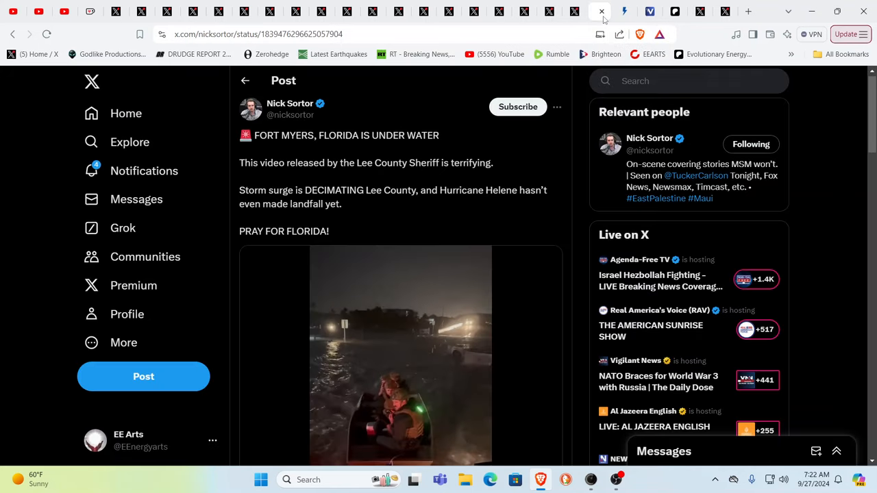
- Scroll Nick Sortor's Fort Myers post down to the Lee County Sheriff flood video
{"action": "scroll", "scroll_direction": "down", "scroll_amount": 3}
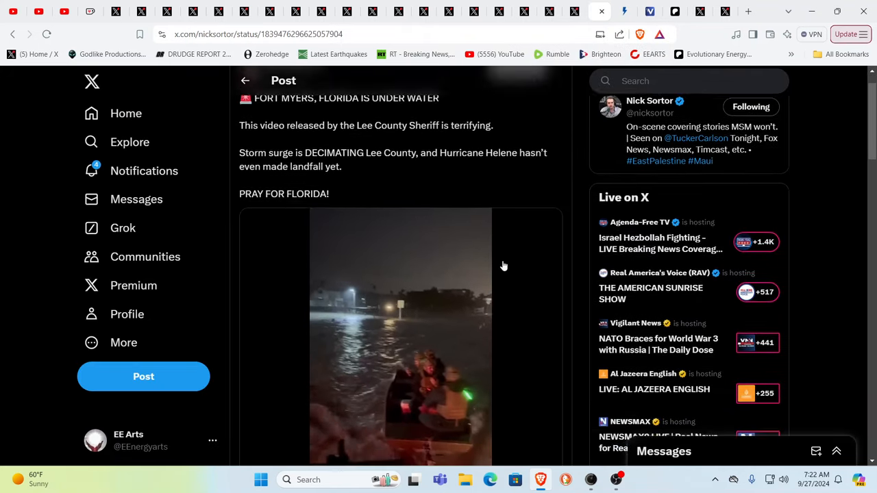
{"action": "scroll", "scroll_direction": "down", "scroll_amount": 3}
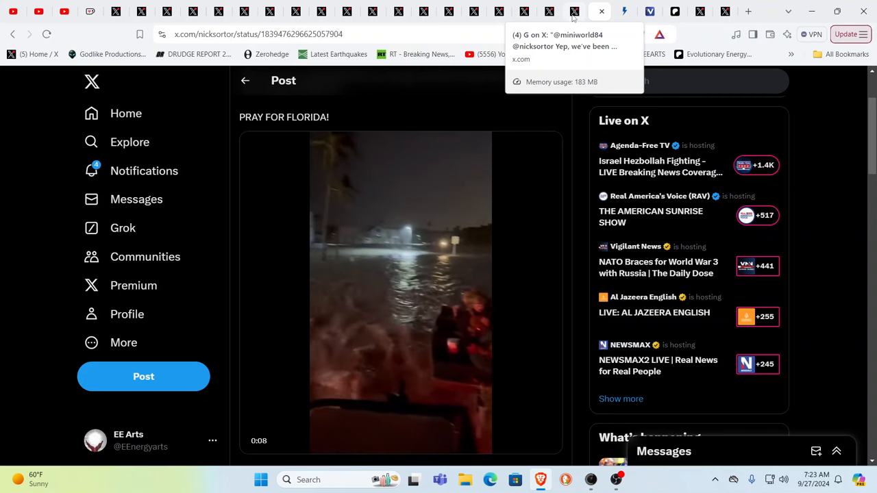
{"action": "left_click", "coordinate": [574, 11]}
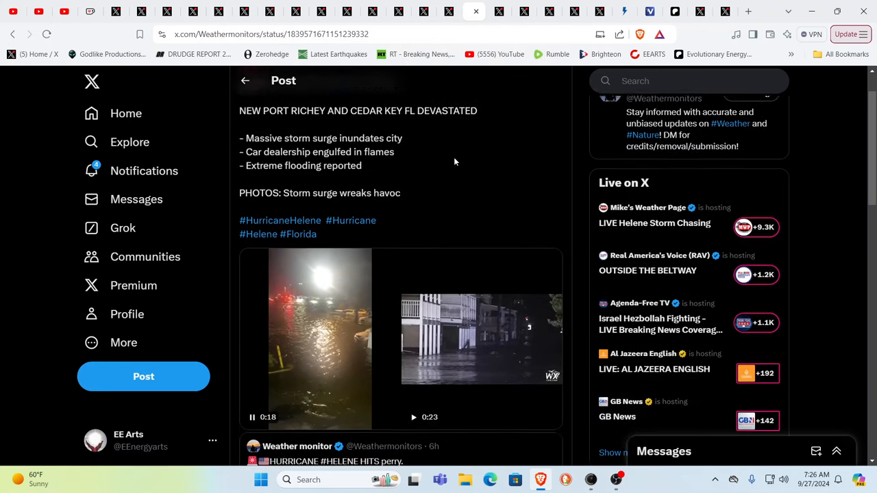
- Scroll through the New Port Richey and Cedar Key storm surge clips to the Clearwater Beach post
{"action": "scroll", "scroll_direction": "down", "scroll_amount": 3}
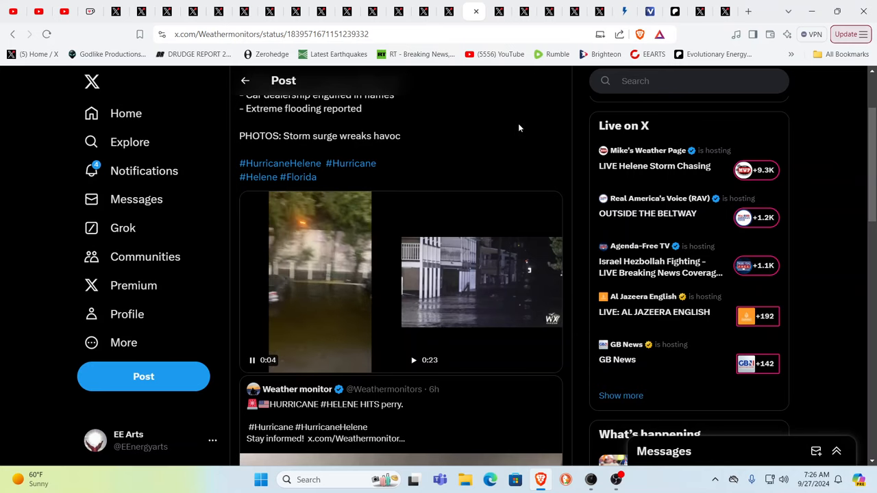
{"action": "scroll", "scroll_direction": "down", "scroll_amount": 3}
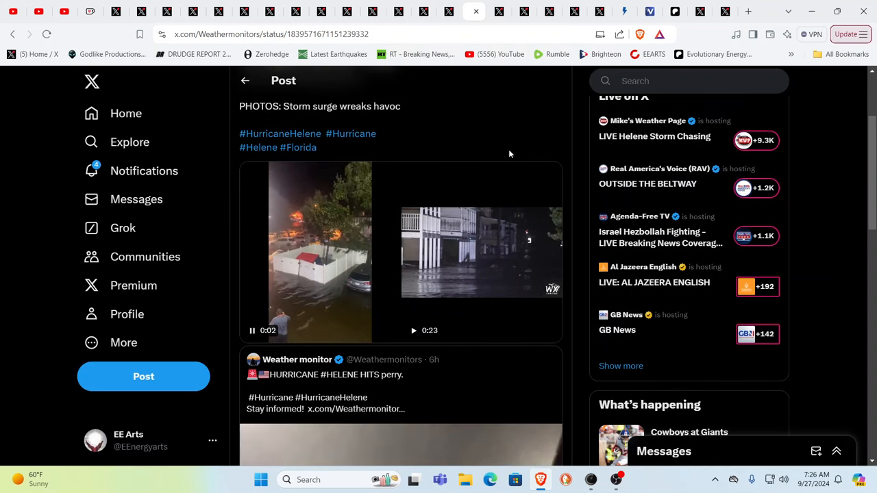
{"action": "scroll", "scroll_direction": "down", "scroll_amount": 3}
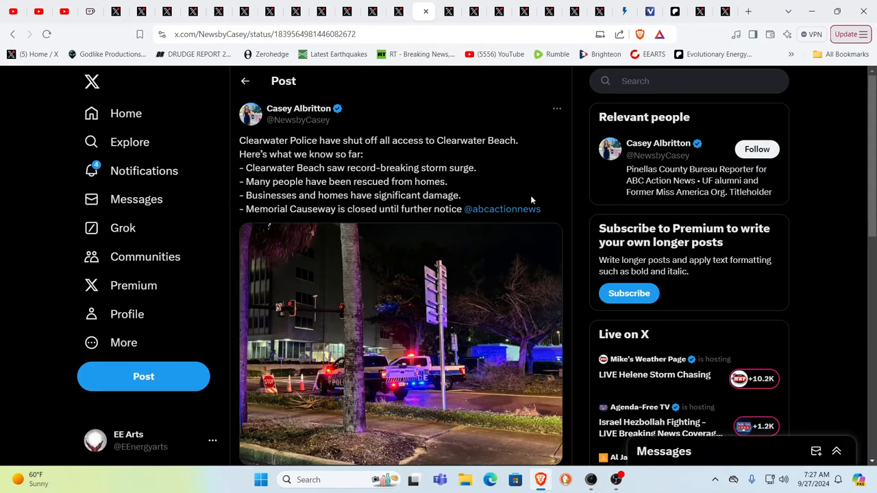
{"action": "mouse_move", "coordinate": [530, 194]}
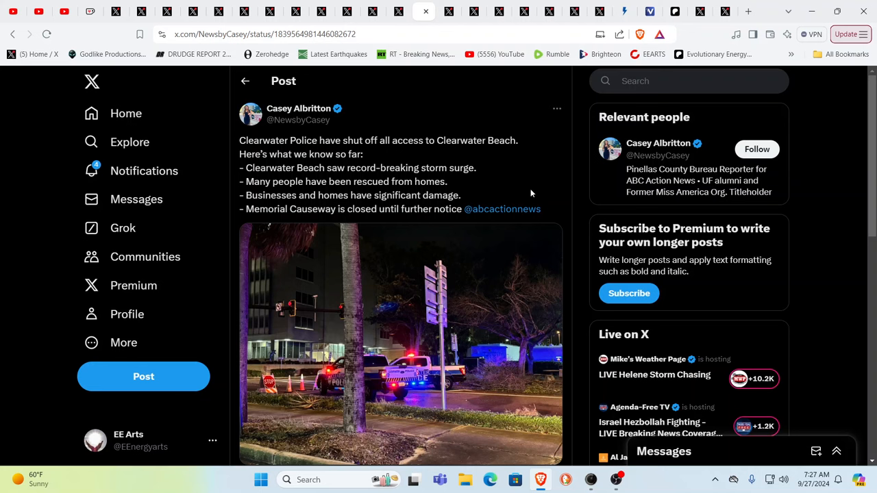
- Scroll the Clearwater Beach post to its full ABC Action News photo
{"action": "scroll", "scroll_direction": "down", "scroll_amount": 3}
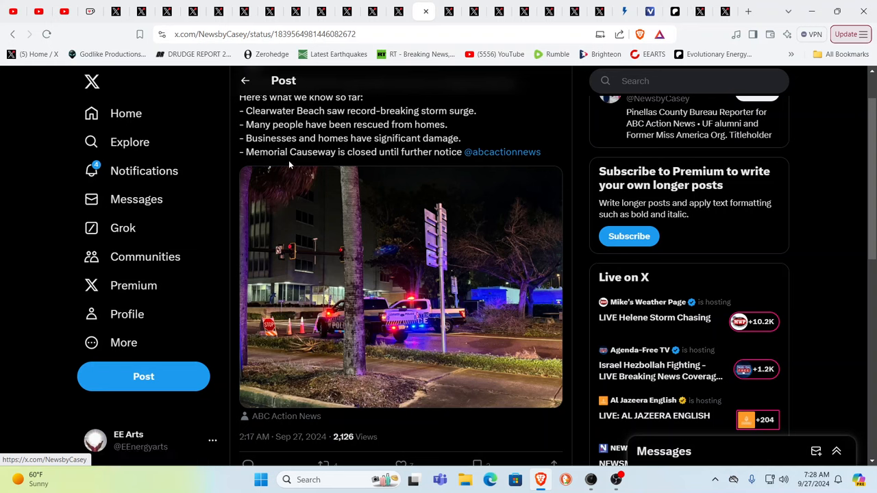
{"action": "mouse_move", "coordinate": [395, 150]}
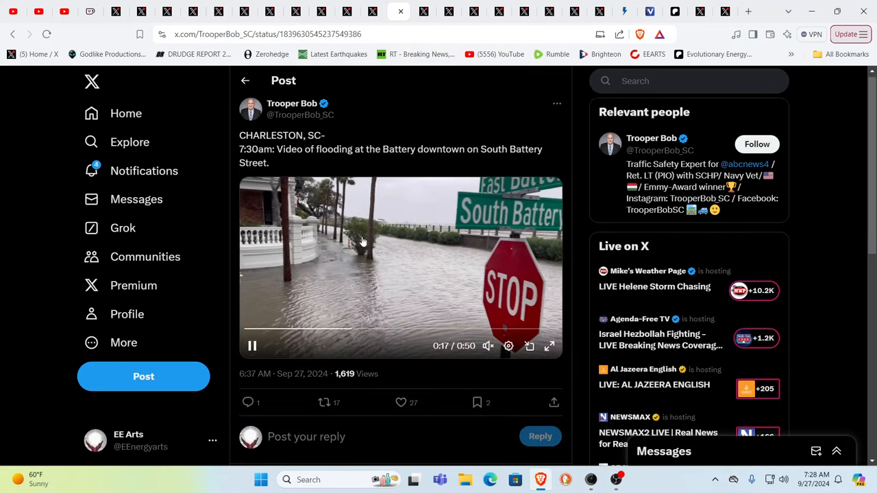
{"action": "mouse_move", "coordinate": [535, 268]}
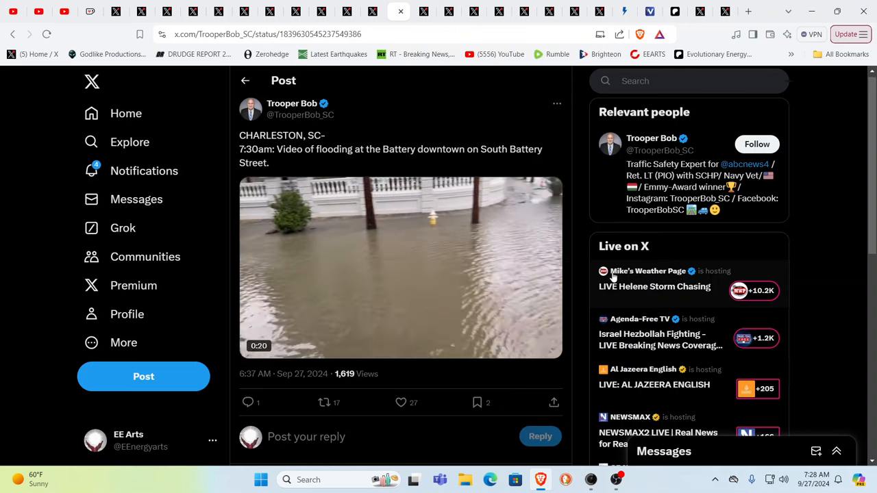
- Reveal playback controls on Trooper Bob's Charleston Battery flooding video
{"action": "left_click", "coordinate": [400, 268]}
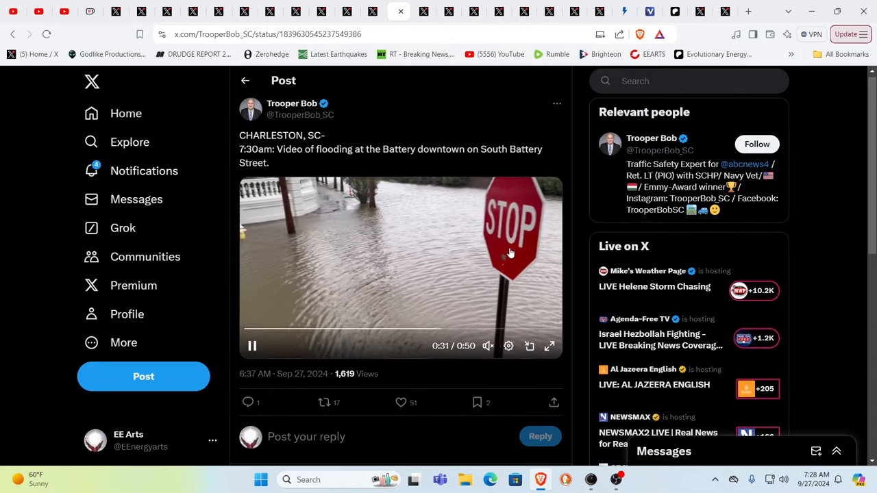
{"action": "mouse_move", "coordinate": [496, 242]}
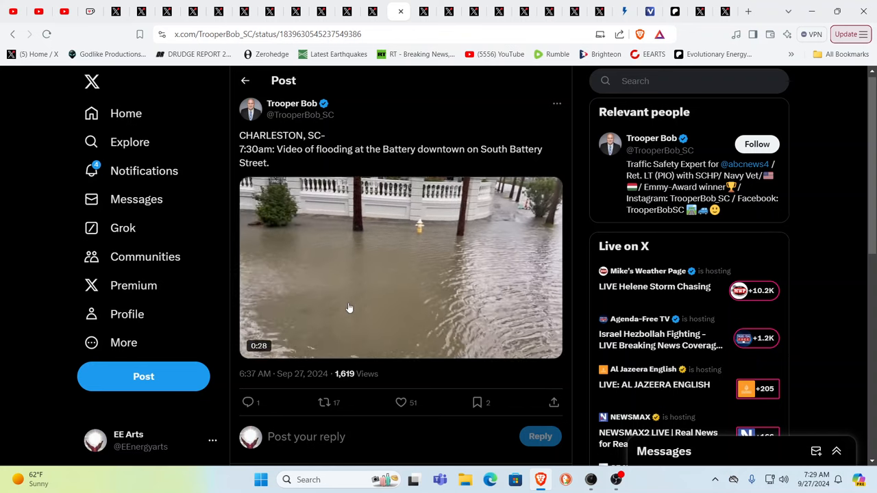
{"action": "mouse_move", "coordinate": [477, 134]}
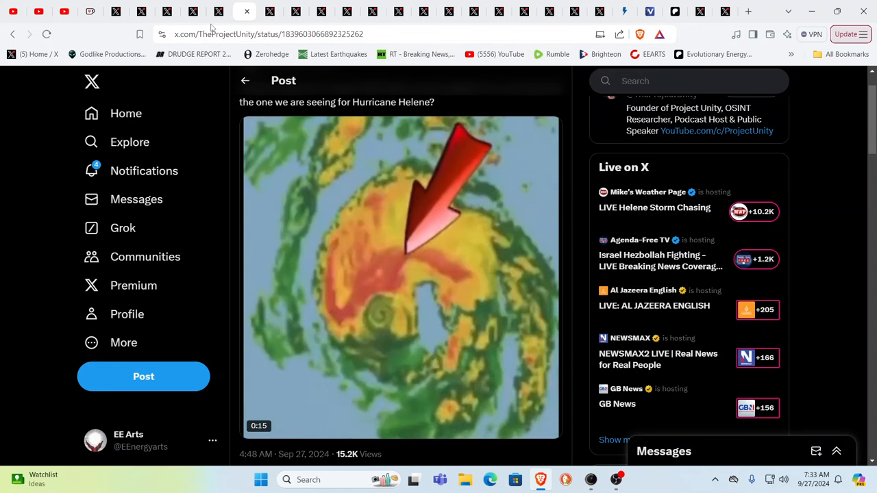
- Switch to the X tab showing the seaside pizza terrace photo post
{"action": "left_click", "coordinate": [221, 11]}
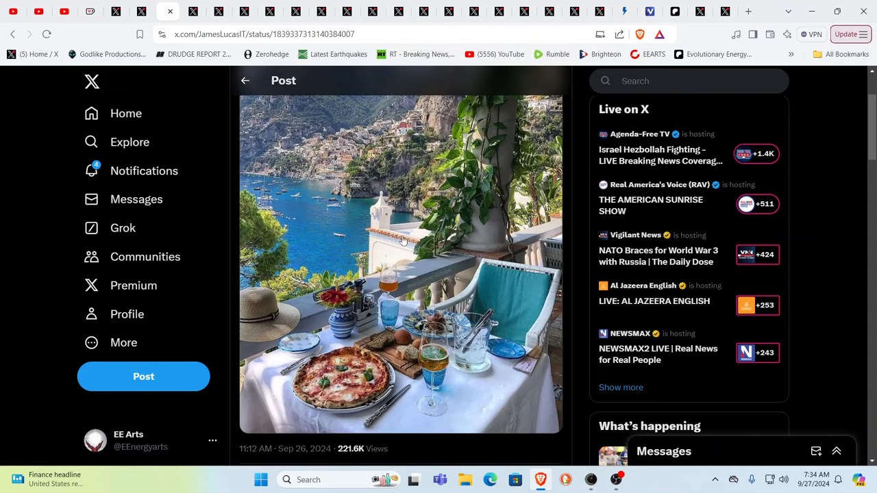
{"action": "mouse_move", "coordinate": [535, 241]}
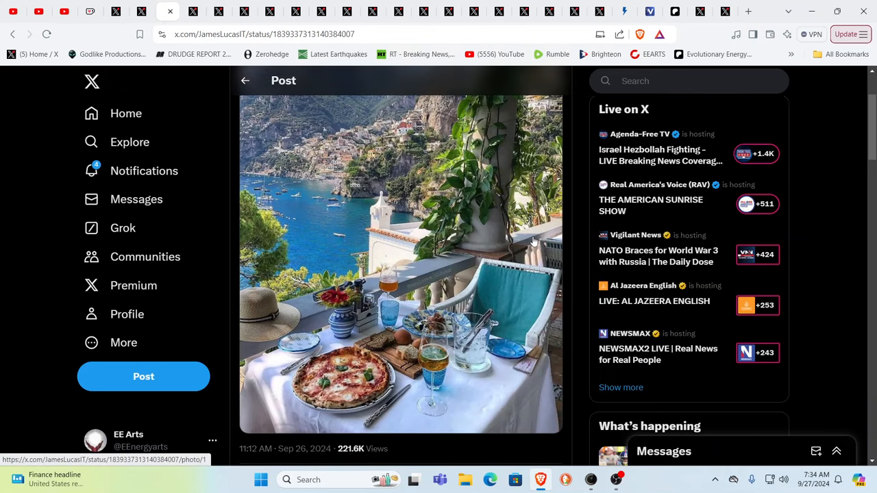
{"action": "mouse_move", "coordinate": [459, 239]}
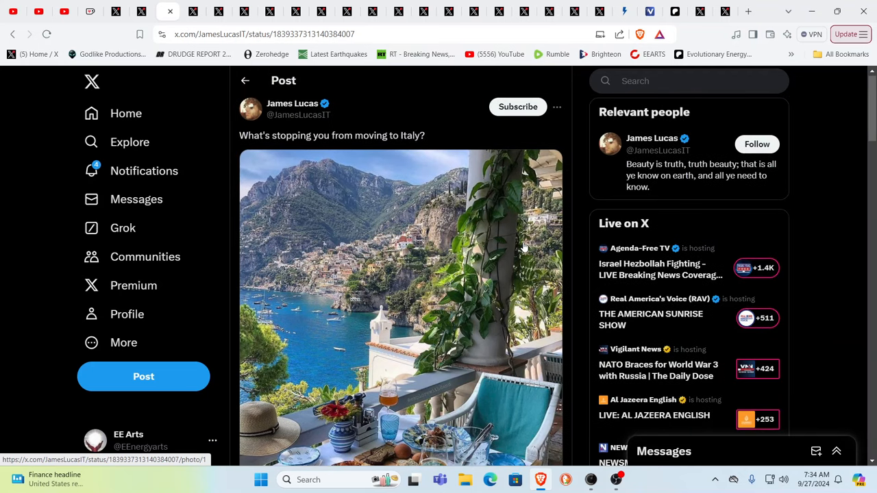
{"action": "scroll", "scroll_direction": "down", "scroll_amount": 3}
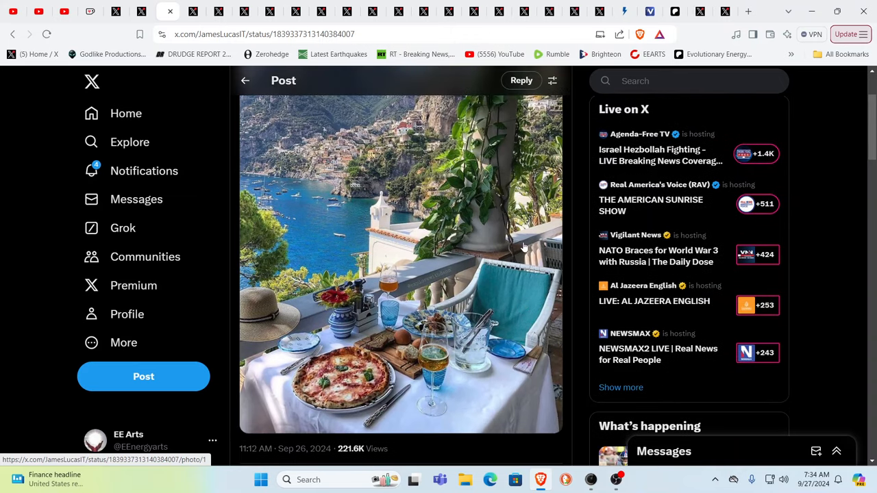
{"action": "mouse_move", "coordinate": [404, 212]}
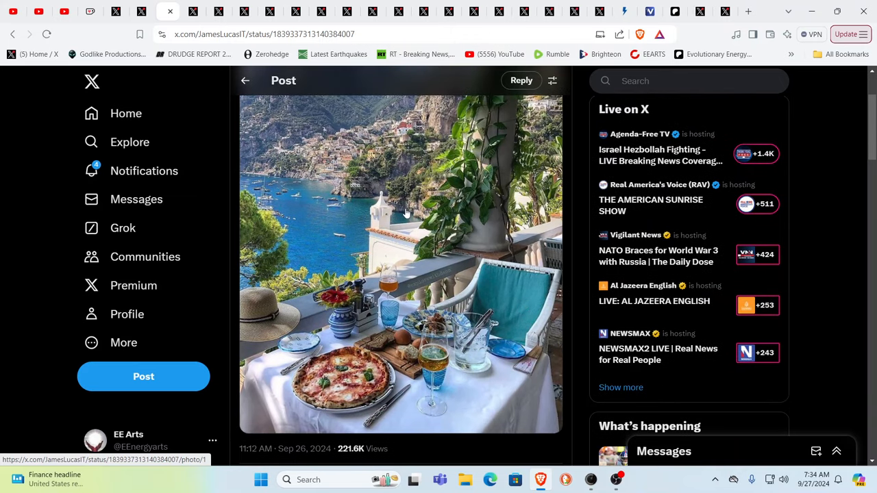
{"action": "mouse_move", "coordinate": [408, 209]}
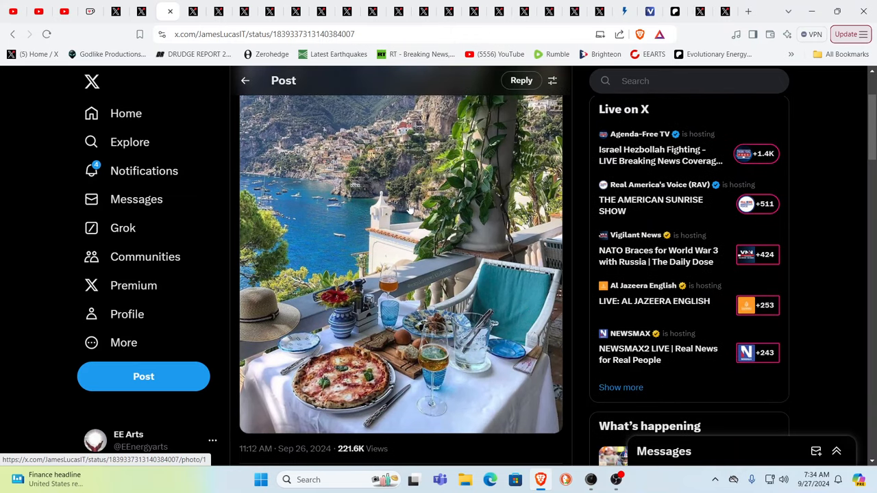
{"action": "mouse_move", "coordinate": [400, 206]}
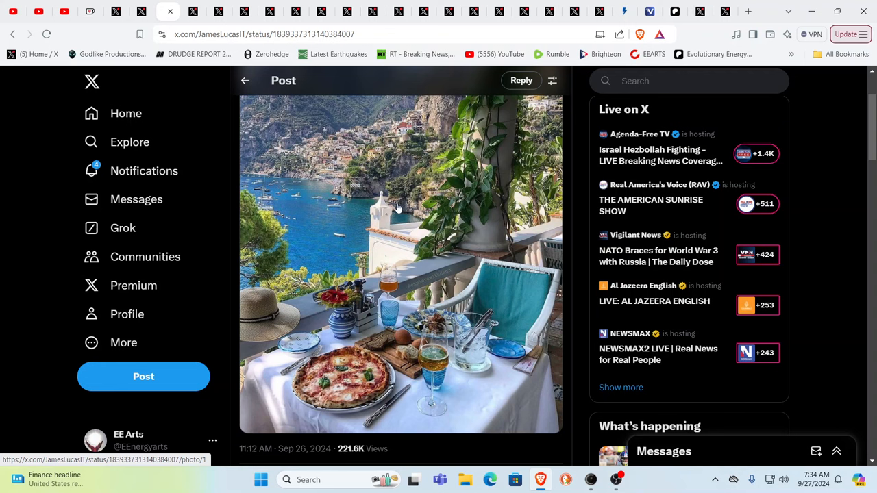
{"action": "mouse_move", "coordinate": [335, 386]}
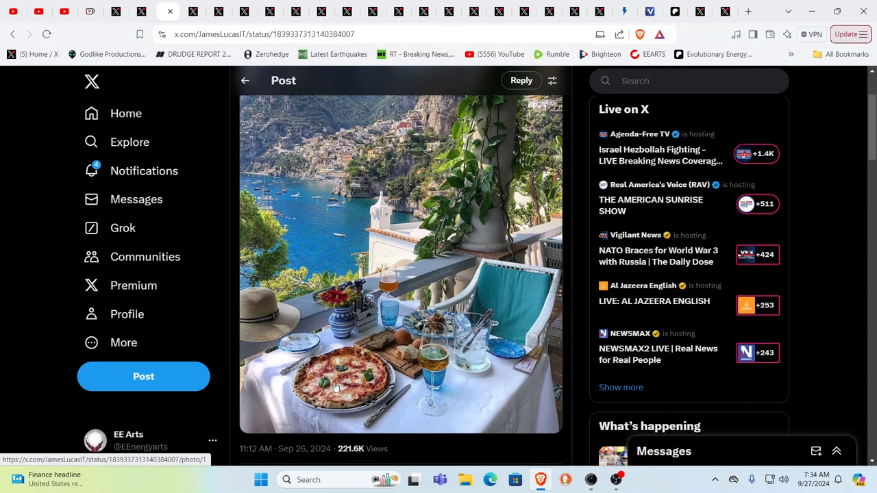
{"action": "mouse_move", "coordinate": [353, 396]}
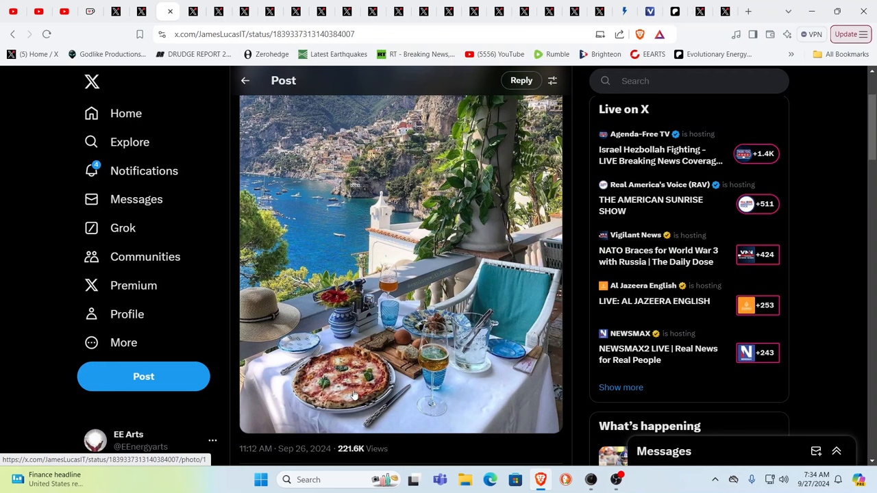
{"action": "mouse_move", "coordinate": [363, 386]}
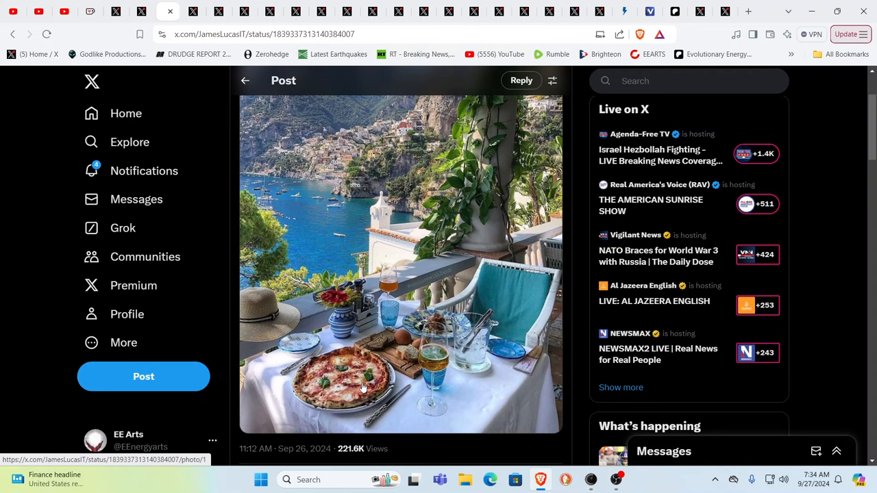
{"action": "scroll", "scroll_direction": "down", "scroll_amount": 3}
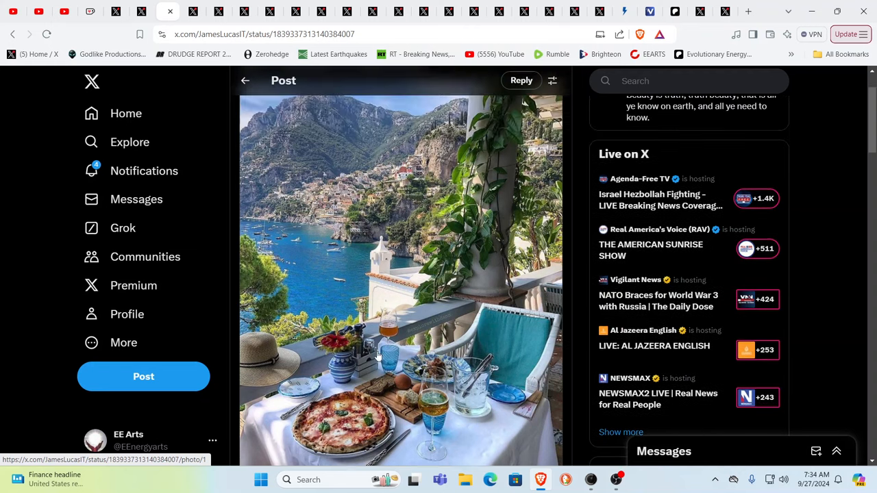
{"action": "scroll", "scroll_direction": "down", "scroll_amount": 3}
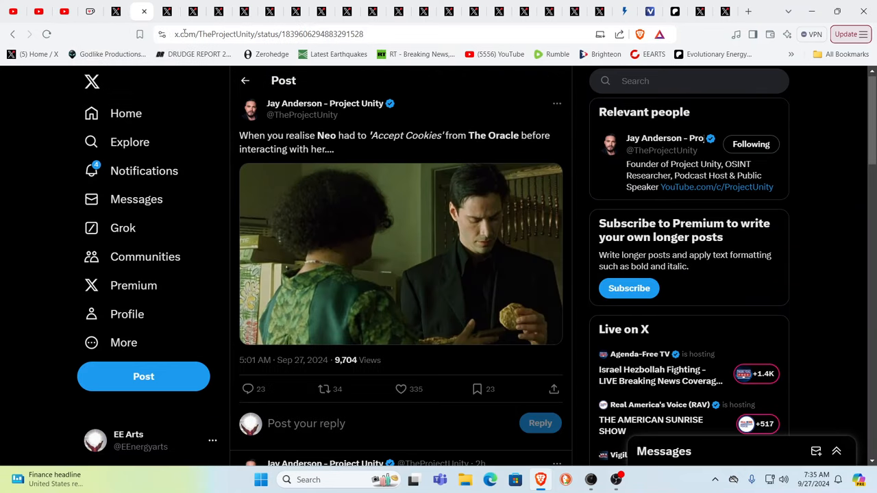
{"action": "mouse_move", "coordinate": [548, 207]}
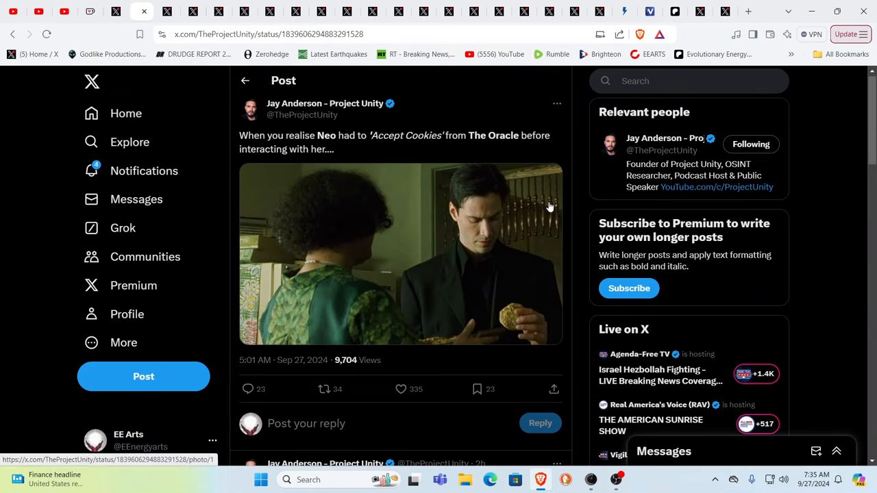
{"action": "mouse_move", "coordinate": [548, 207]}
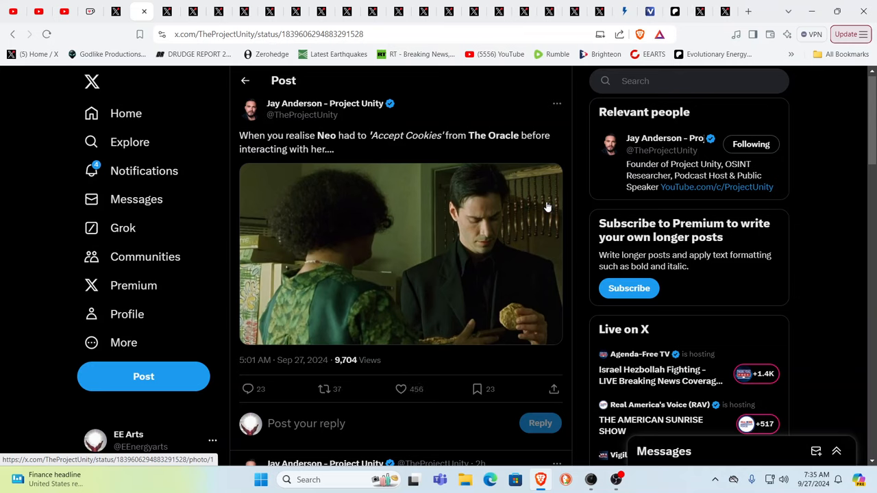
{"action": "mouse_move", "coordinate": [313, 163]}
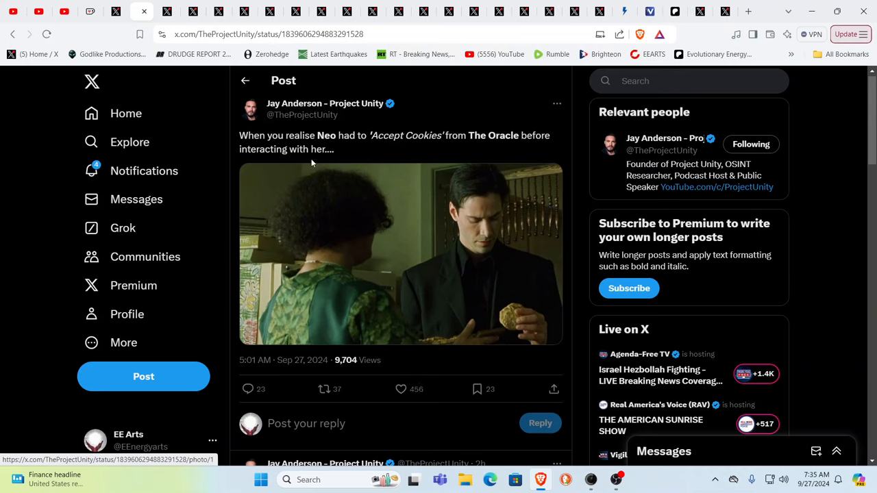
{"action": "mouse_move", "coordinate": [411, 154]}
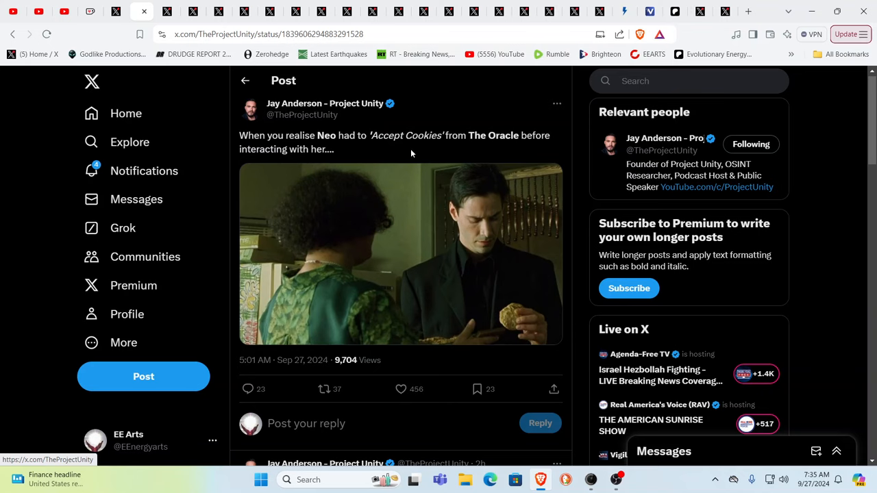
{"action": "mouse_move", "coordinate": [442, 167]}
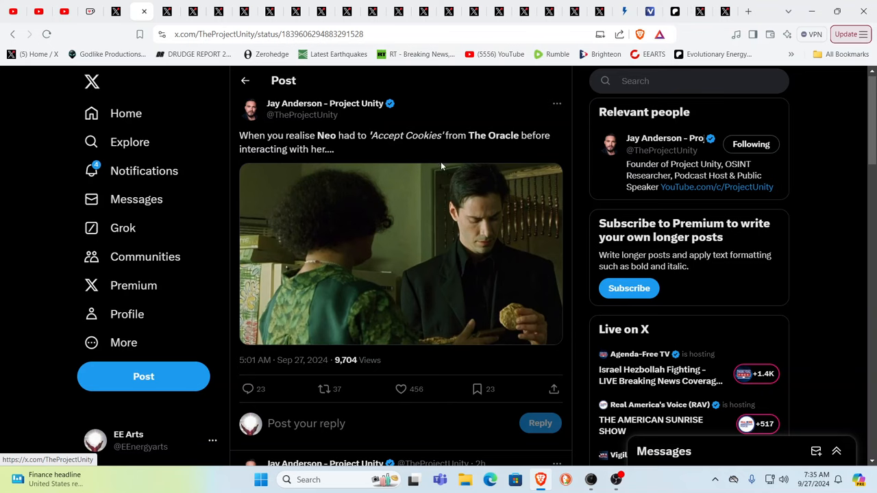
{"action": "mouse_move", "coordinate": [248, 235]}
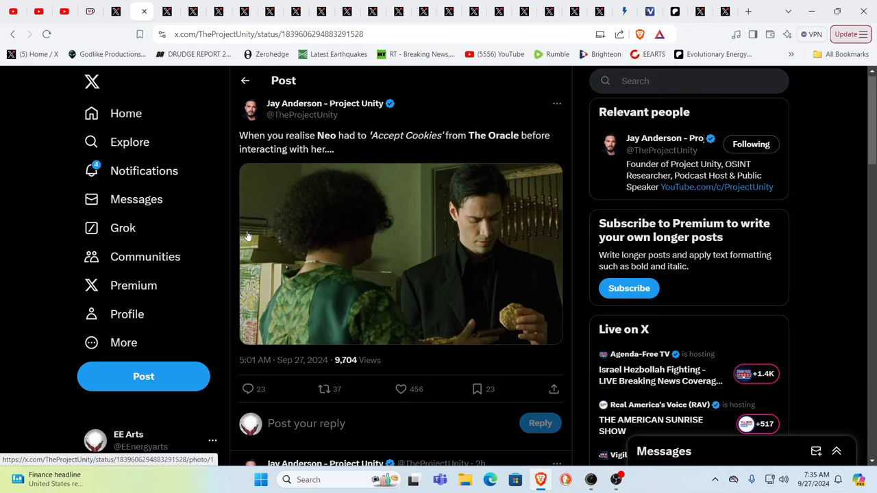